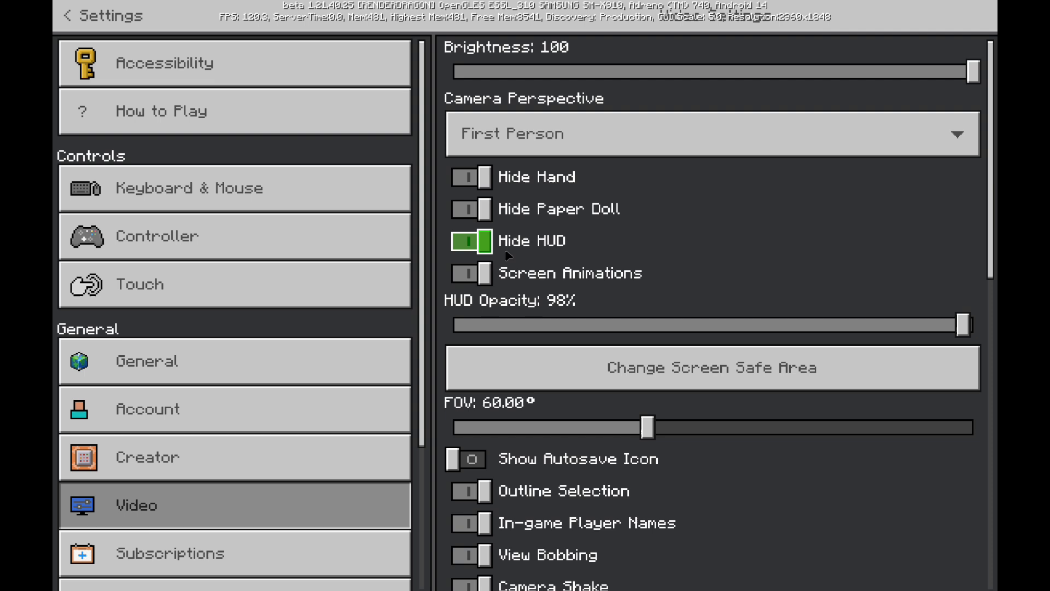
# Step: Scroll down through the Video settings past render distance and framerate options
pyautogui.scroll(-3)
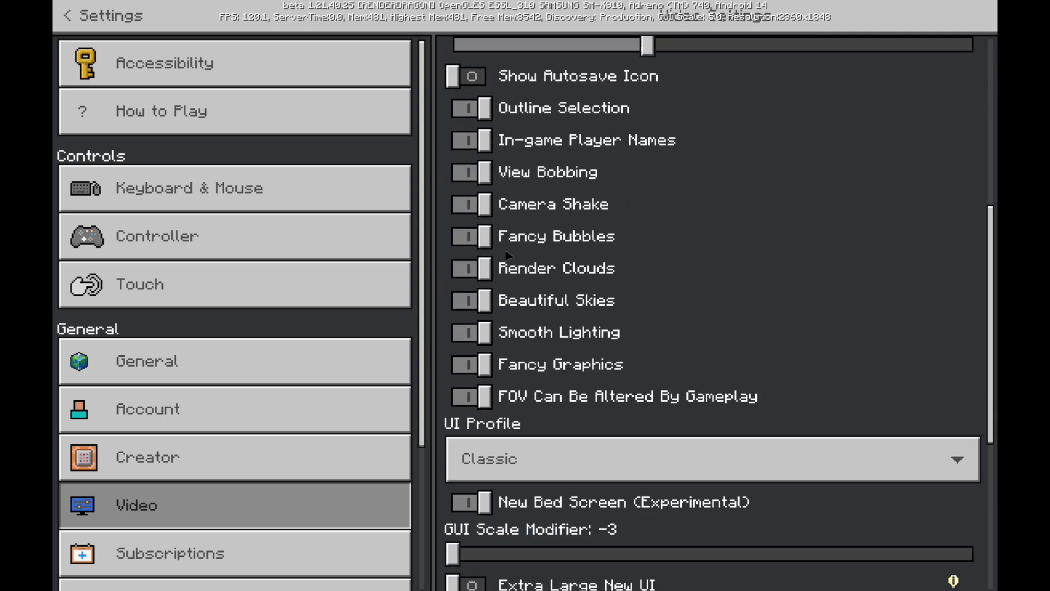
pyautogui.scroll(-3)
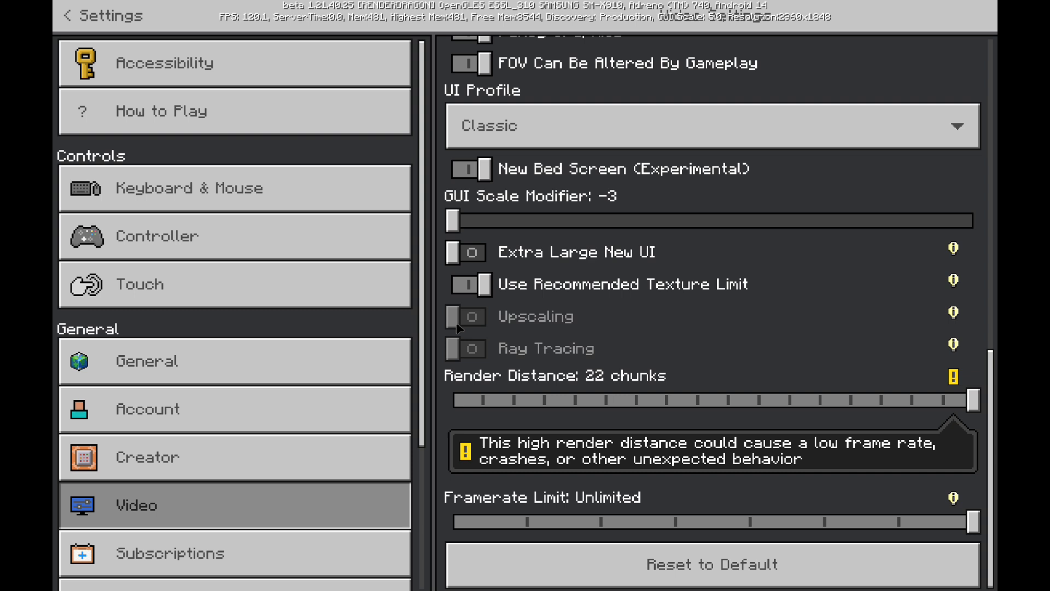
pyautogui.moveTo(545, 353)
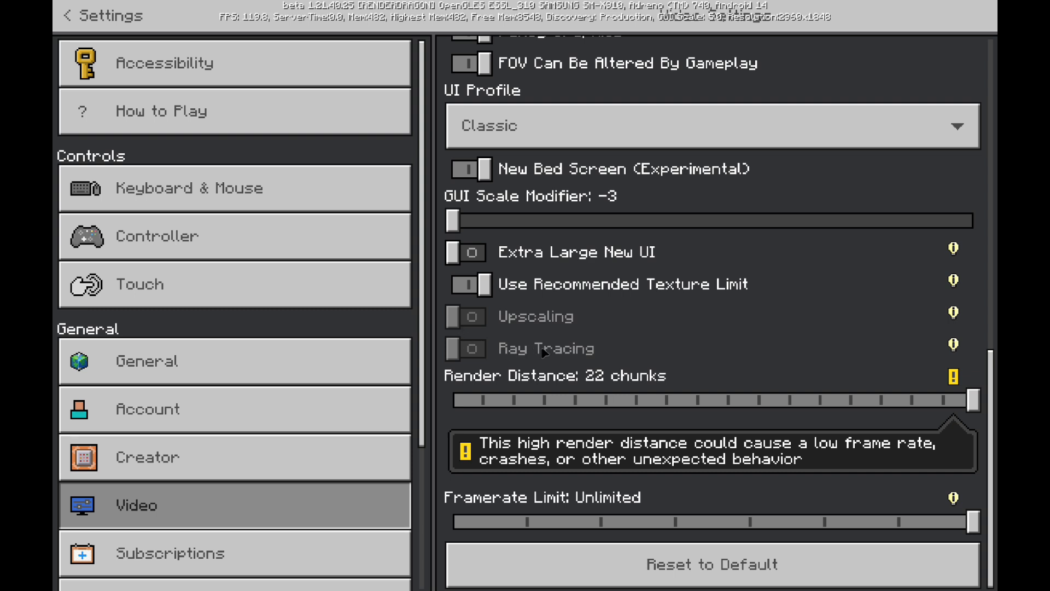
pyautogui.moveTo(530, 328)
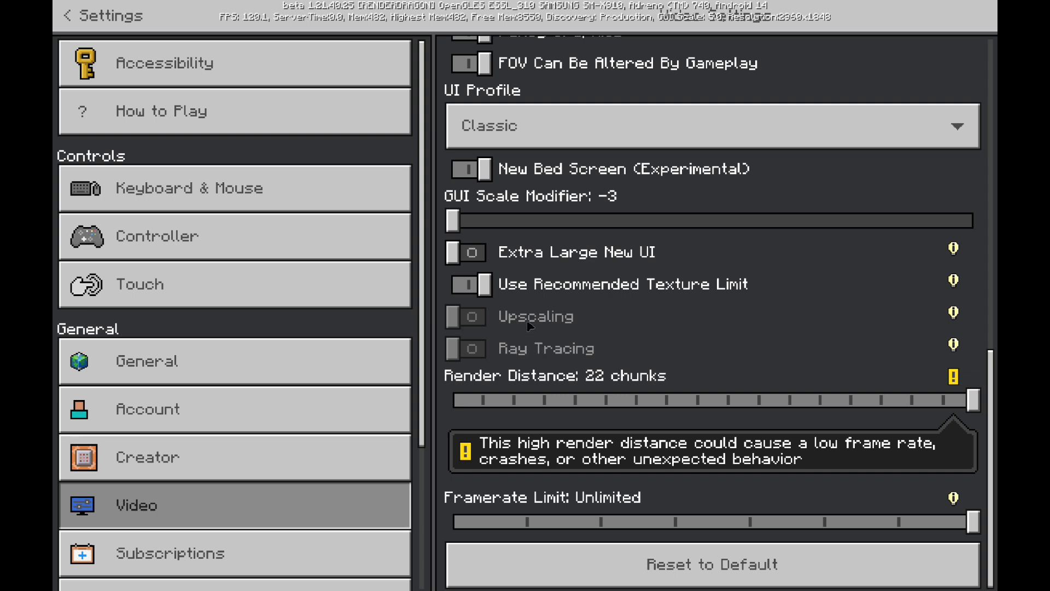
pyautogui.moveTo(942, 349)
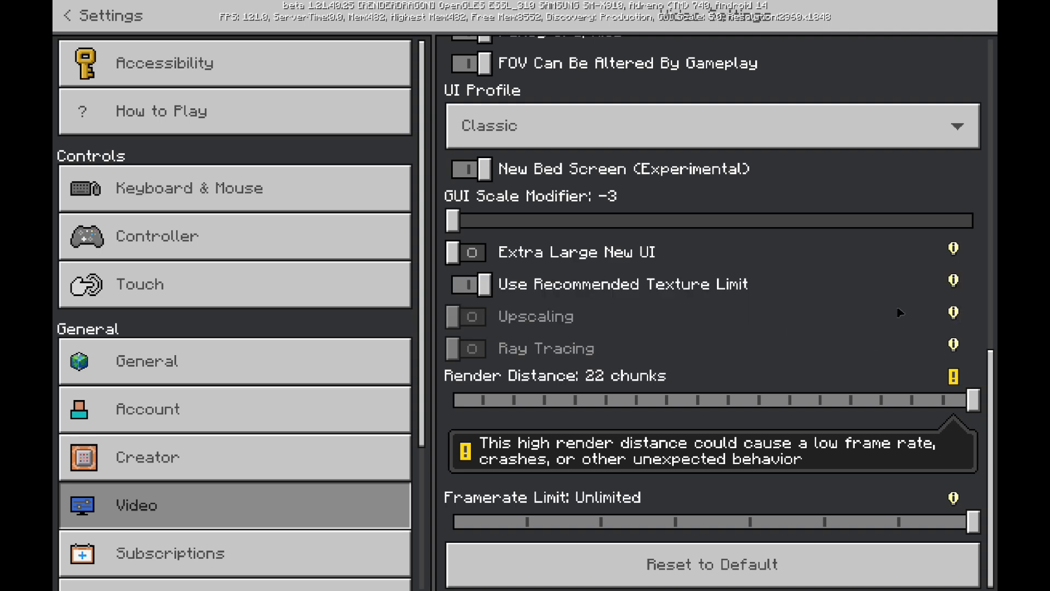
pyautogui.moveTo(258, 486)
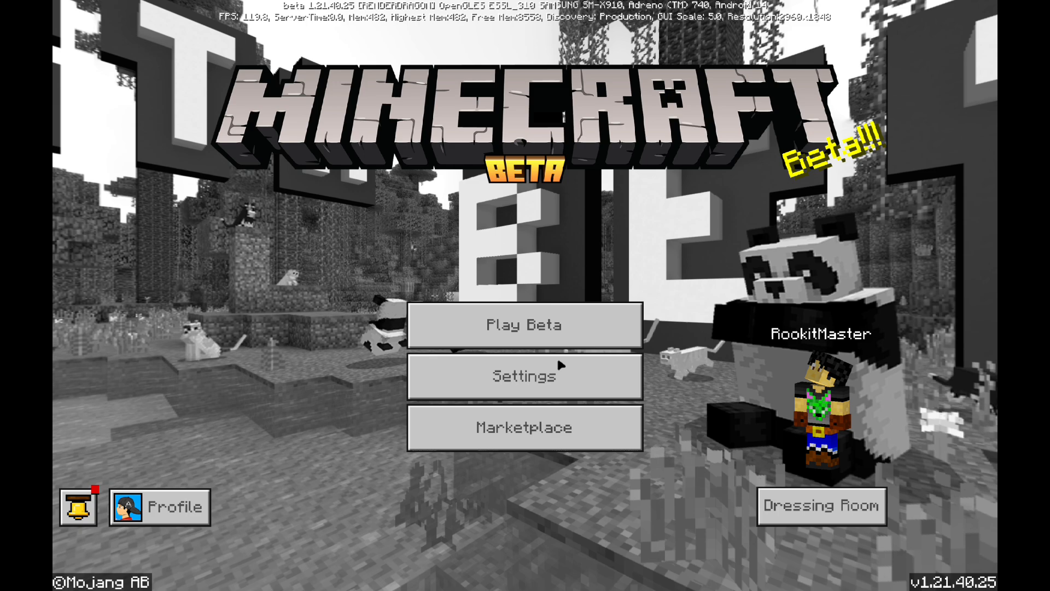
# Step: Create a new Beta world, accept experiments, and enable Render Dragon Features for Creators
pyautogui.click(525, 325)
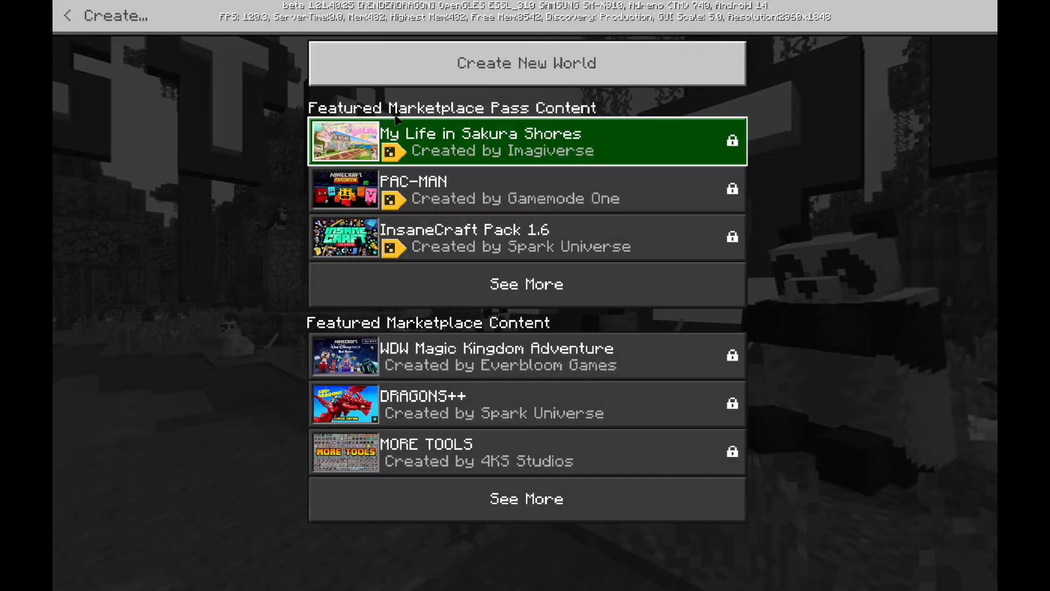
pyautogui.click(526, 62)
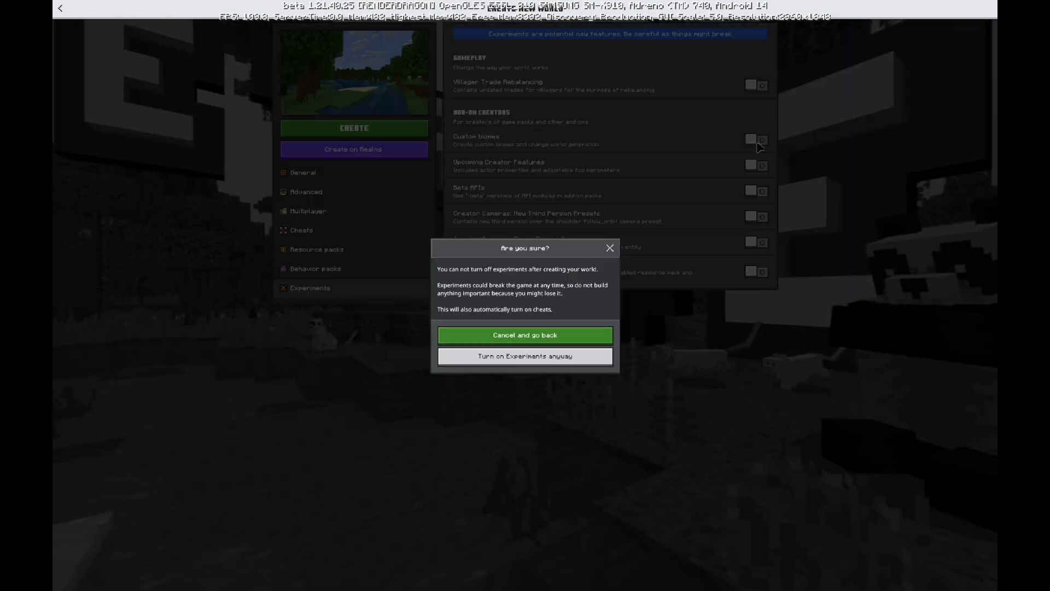
pyautogui.click(525, 356)
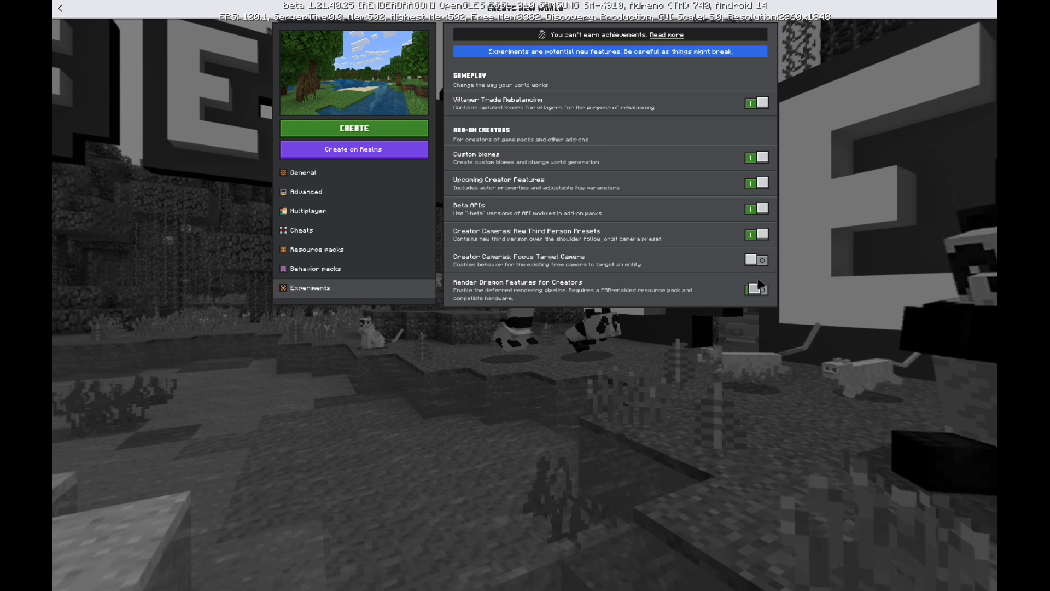
pyautogui.click(756, 288)
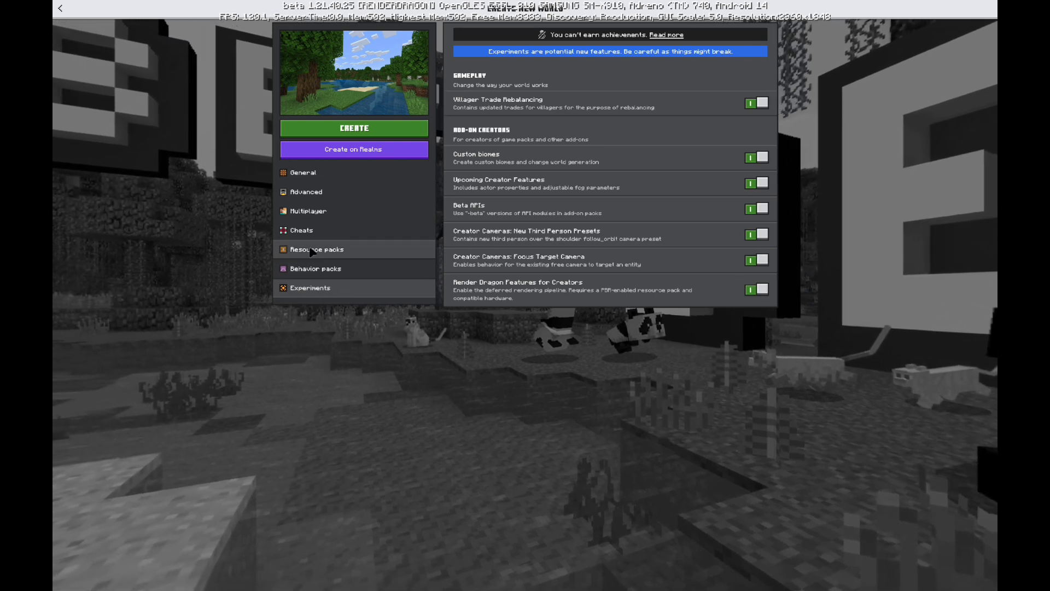
# Step: Activate the Vanilla PBR Lite resource pack, confirm it under Active, and create the world
pyautogui.click(317, 249)
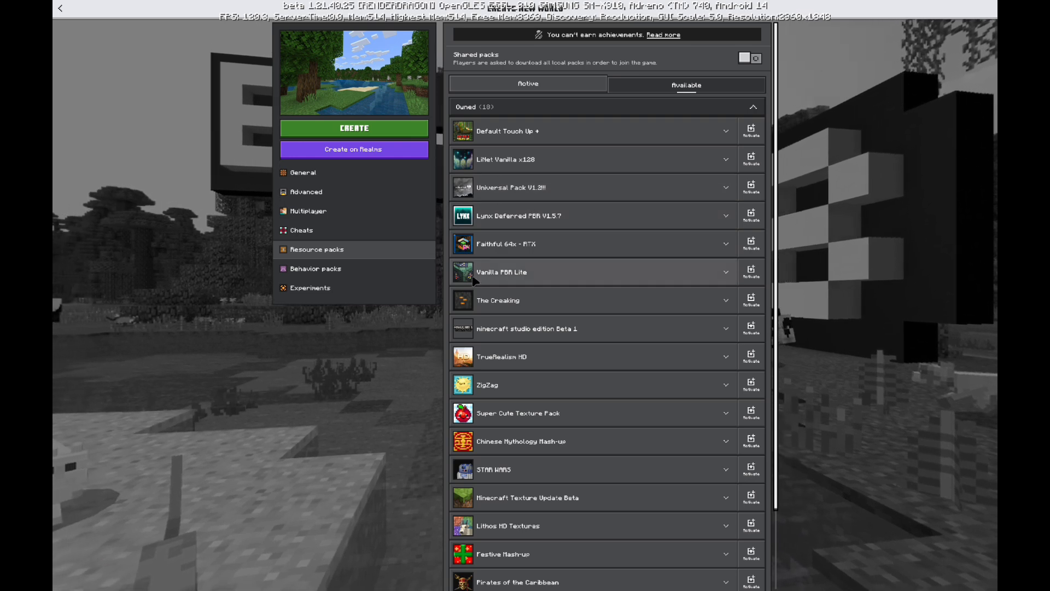
pyautogui.click(726, 271)
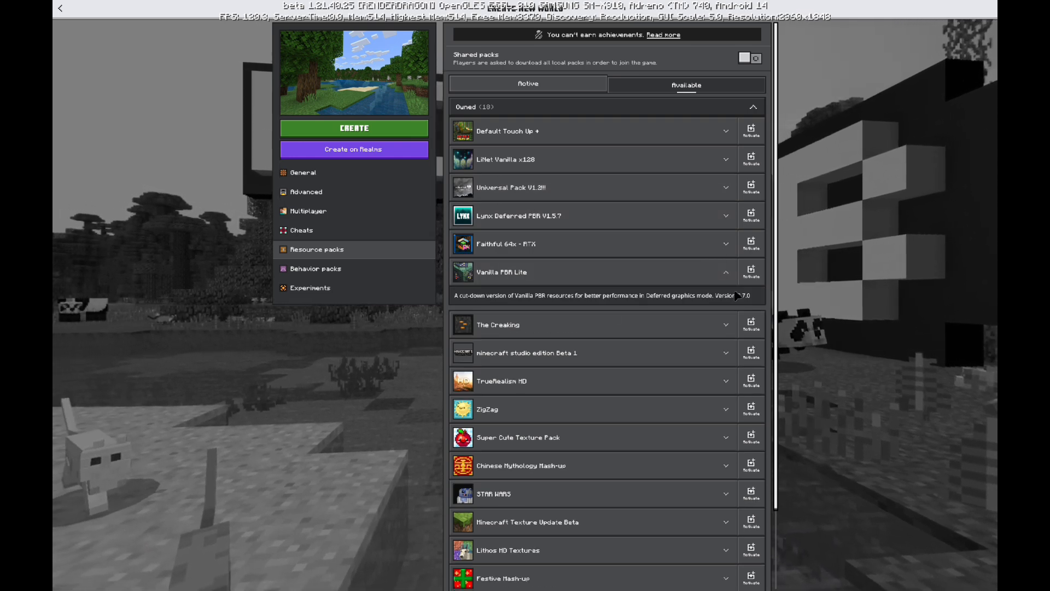
pyautogui.click(752, 271)
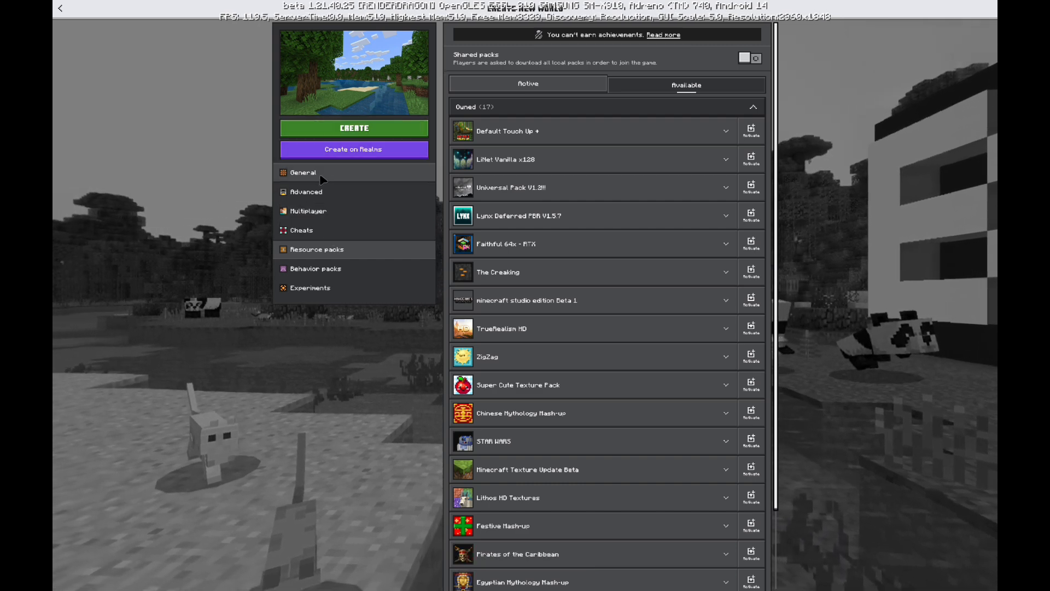
pyautogui.click(528, 84)
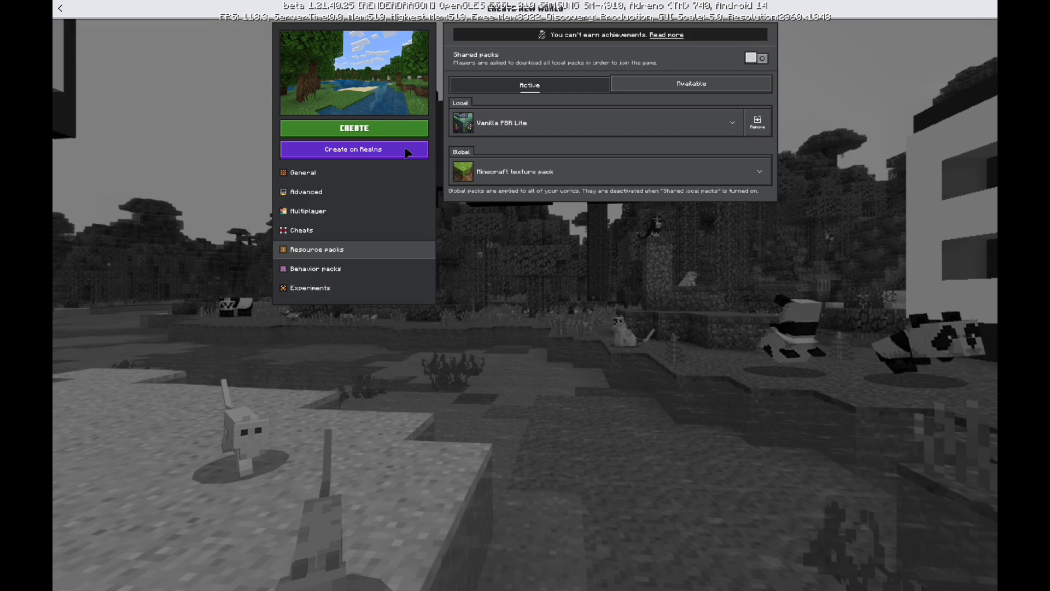
pyautogui.click(353, 128)
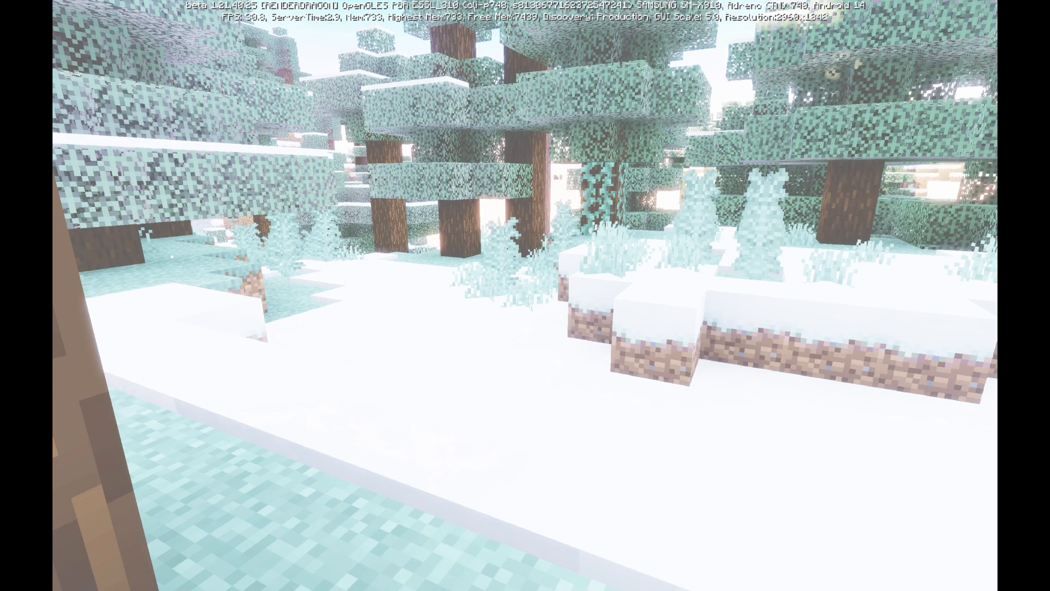
# Step: Pause the world and scroll through the in-game Video settings
pyautogui.press('escape')
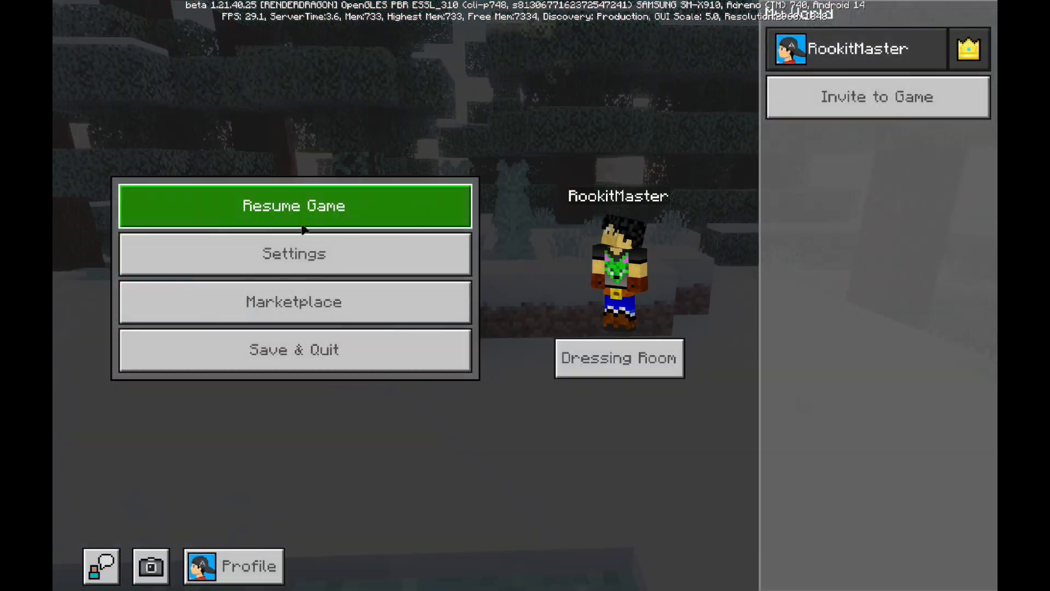
pyautogui.click(294, 254)
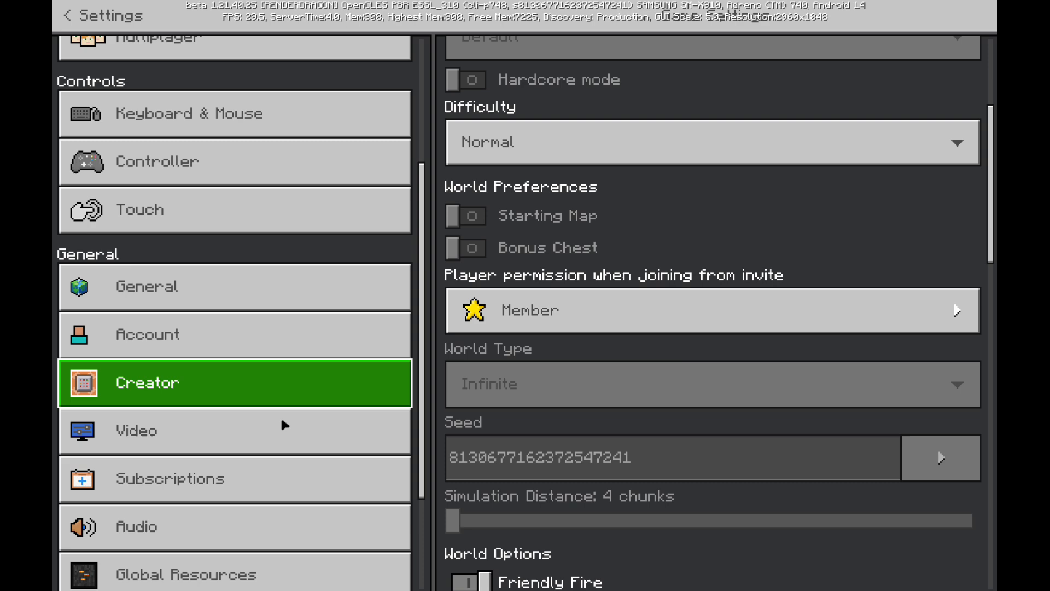
pyautogui.click(135, 431)
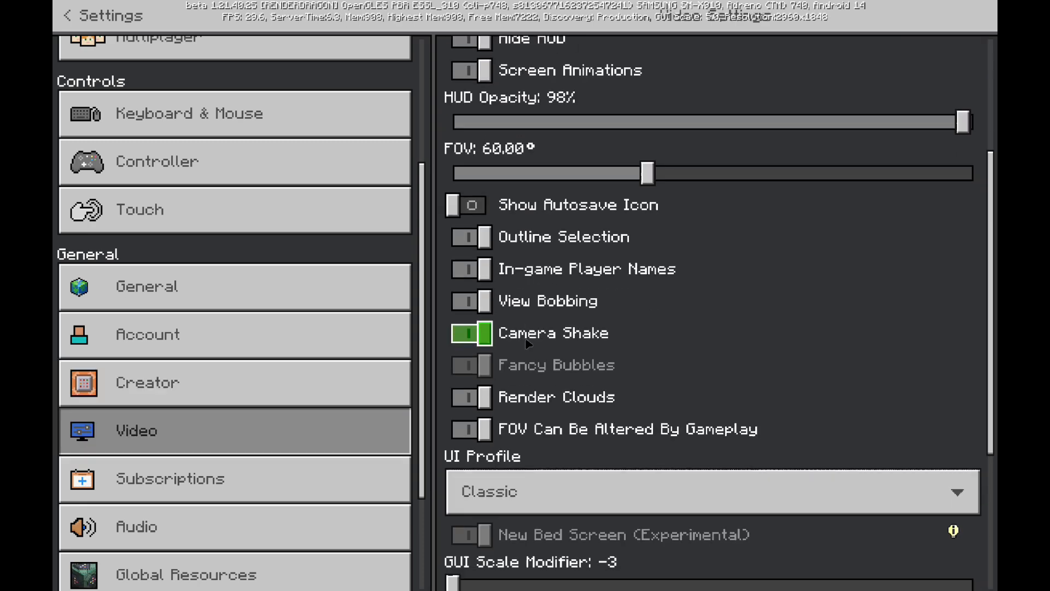
pyautogui.scroll(-3)
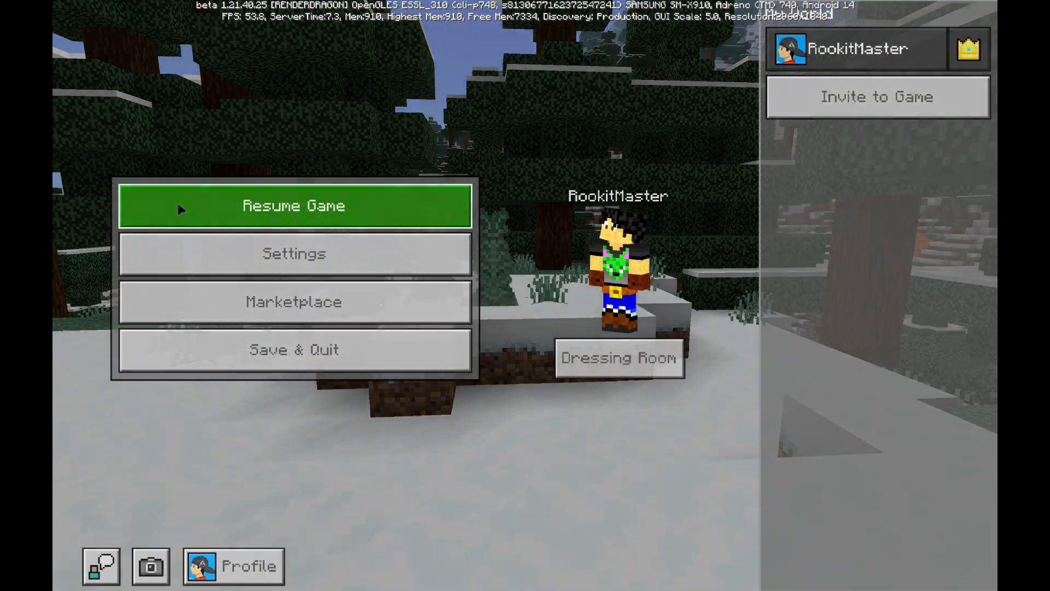
# Step: Reopen Video settings and scroll to Graphics Mode's Deferred Technical Preview options
pyautogui.click(293, 253)
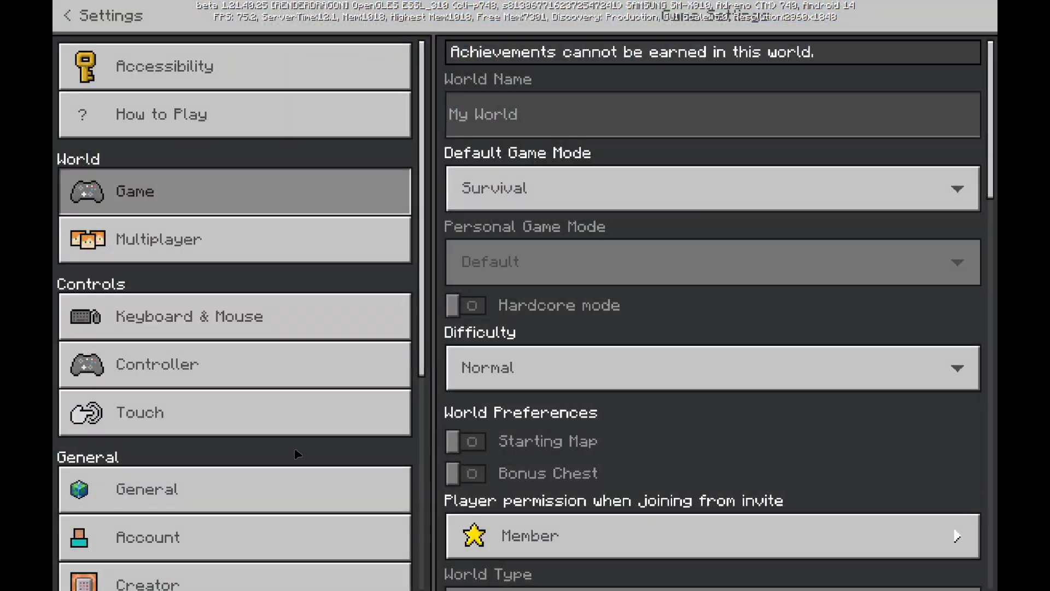
pyautogui.click(134, 498)
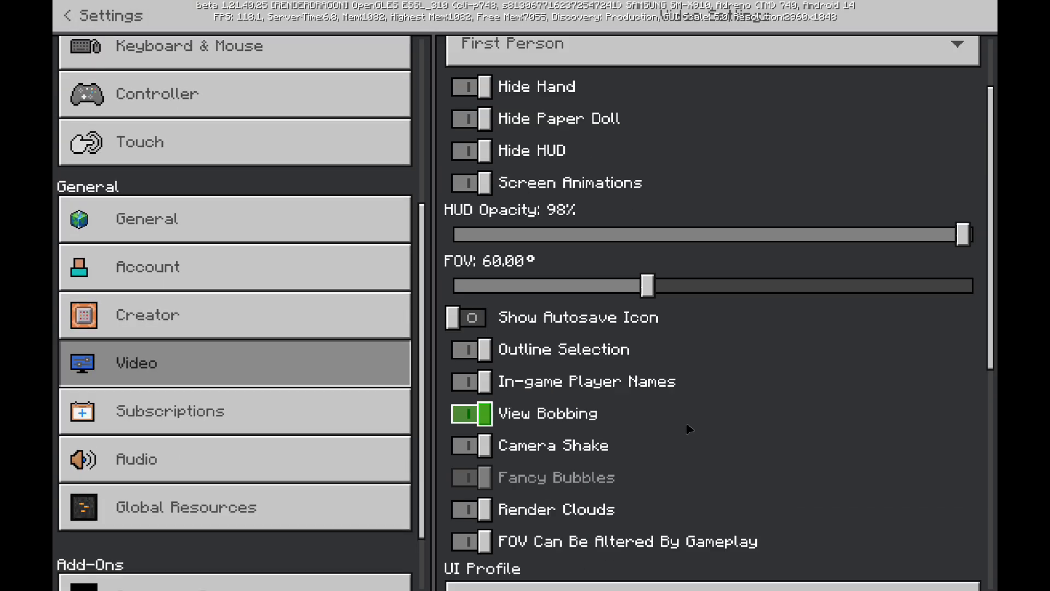
pyautogui.scroll(-3)
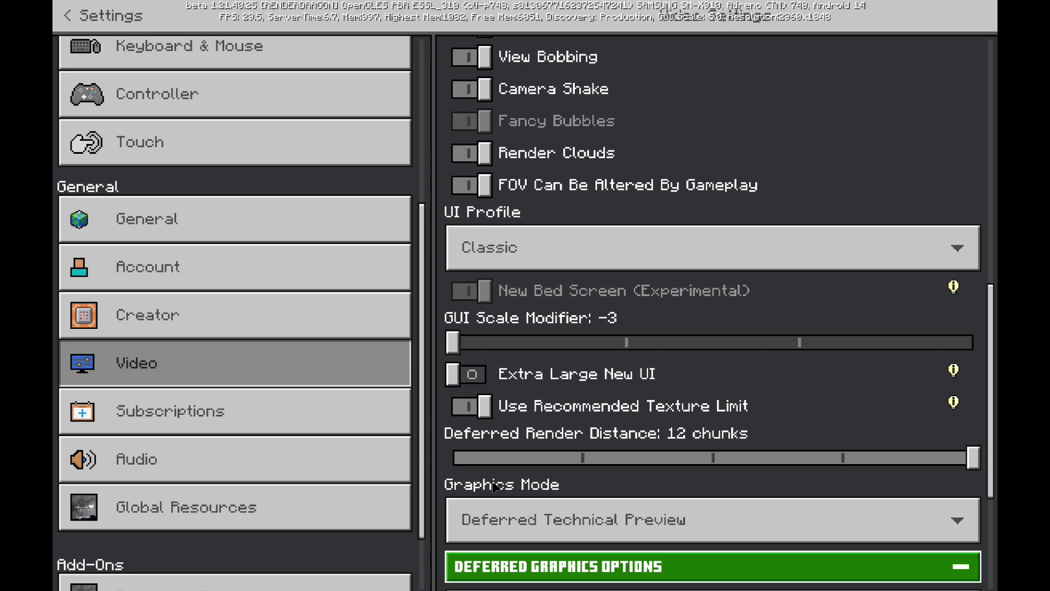
# Step: Scroll to Deferred Graphics Options and change the Shadow Quality slider
pyautogui.scroll(-3)
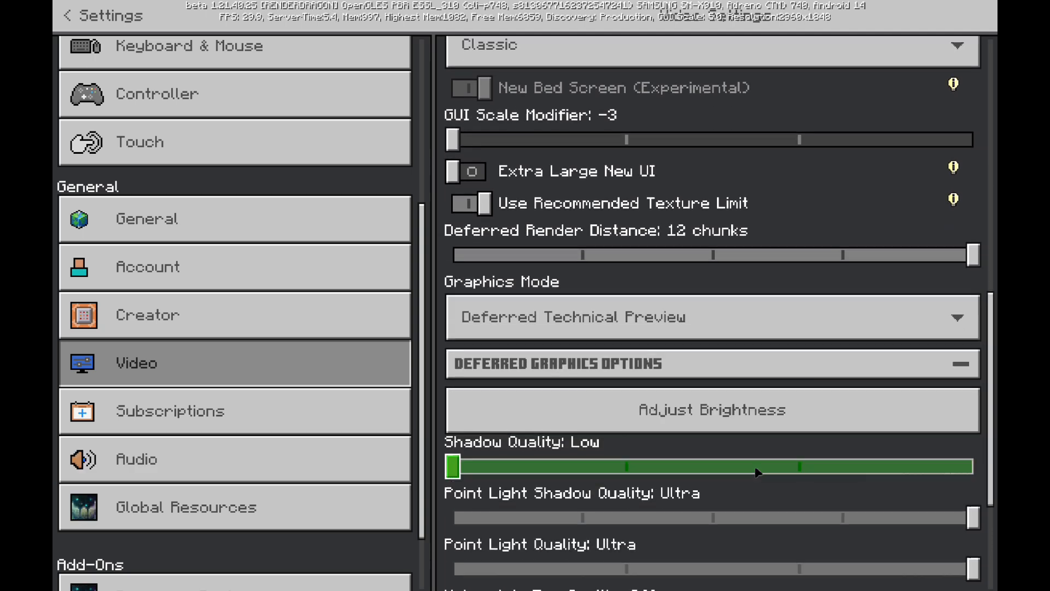
pyautogui.click(712, 409)
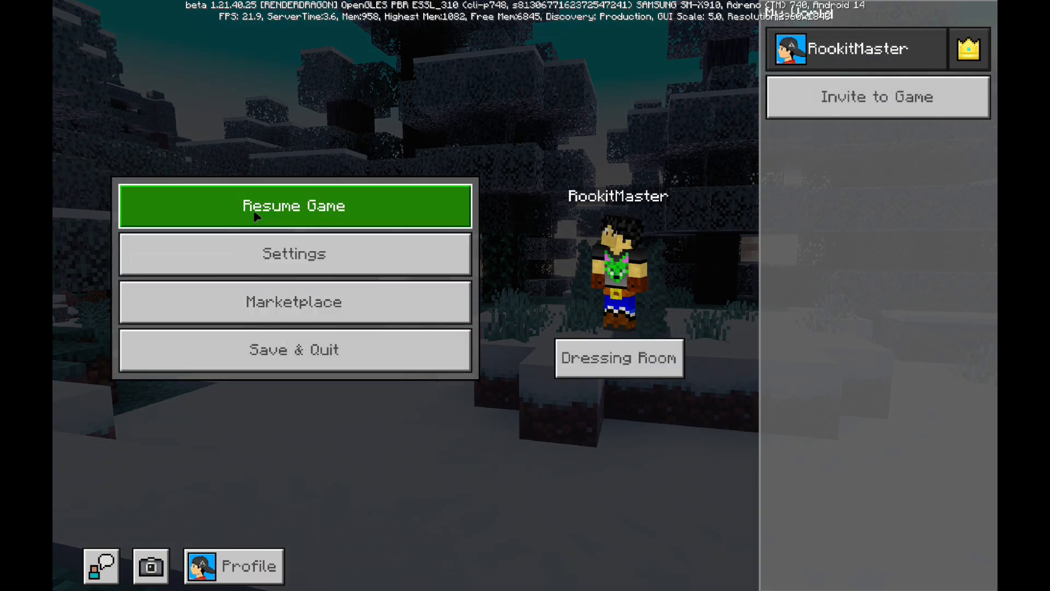
# Step: Resume the snowy world from the pause menu
pyautogui.click(293, 206)
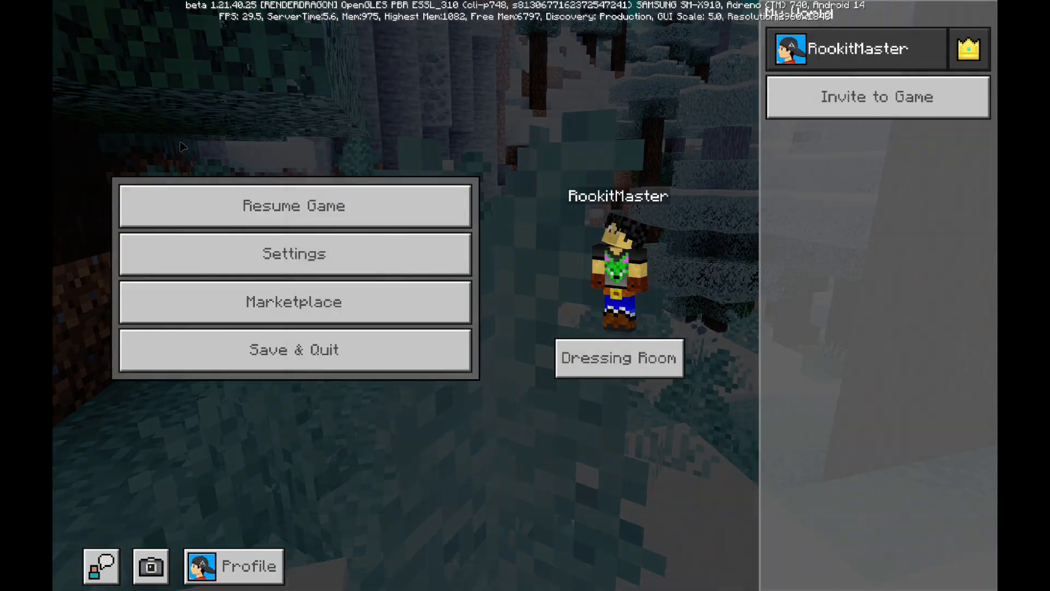
pyautogui.click(294, 206)
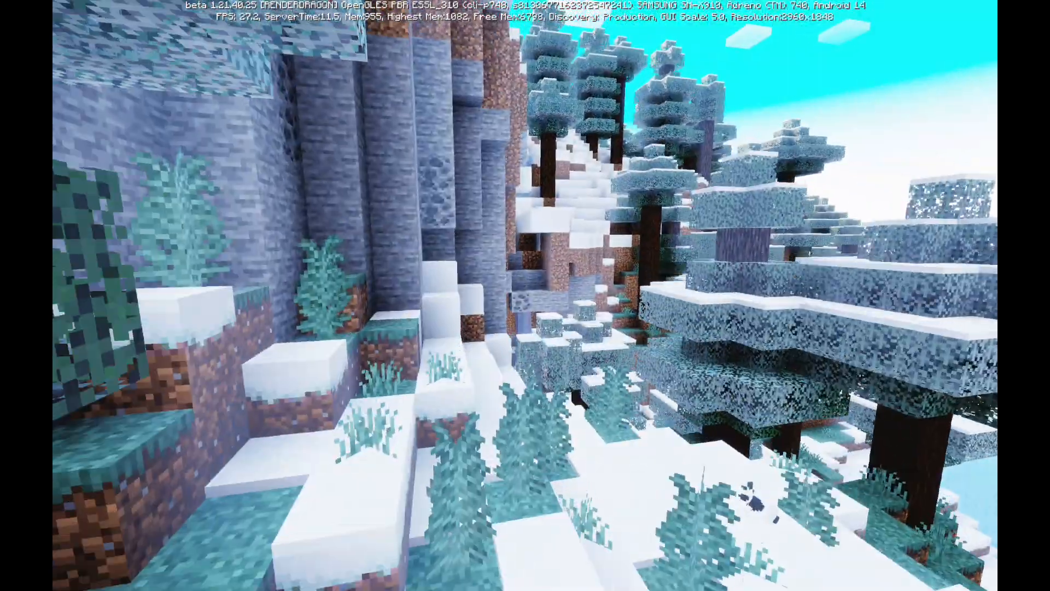